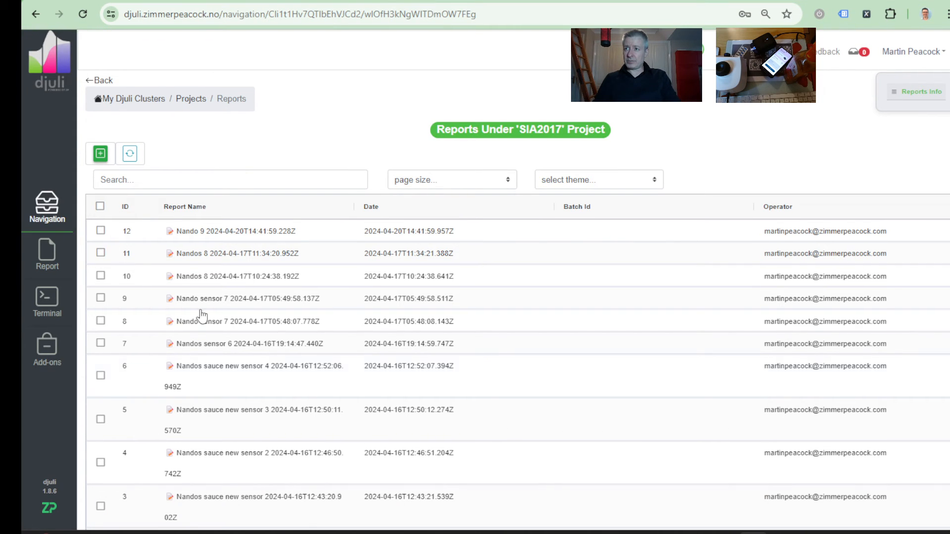
Step: Refresh the SIA2017 reports table and select the new Nando10 report (ID 13)
click(130, 153)
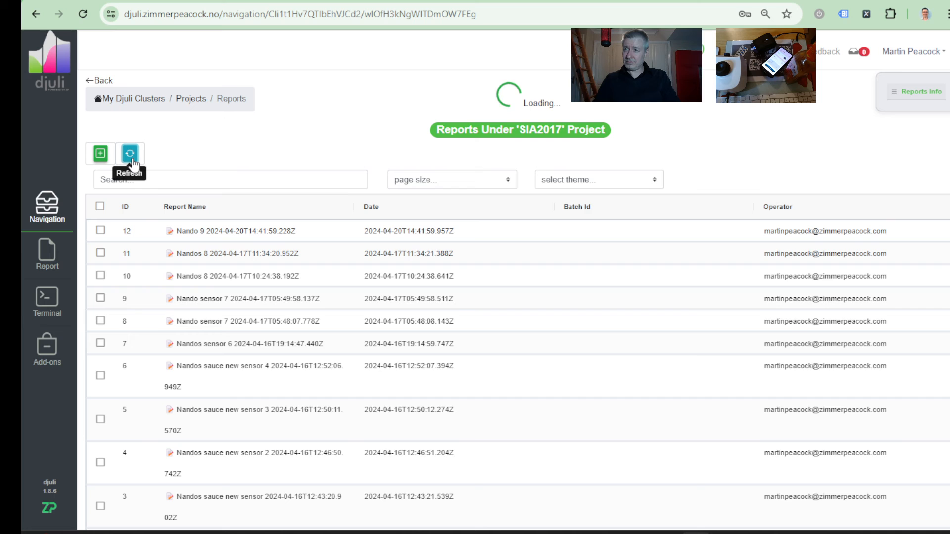
click(129, 153)
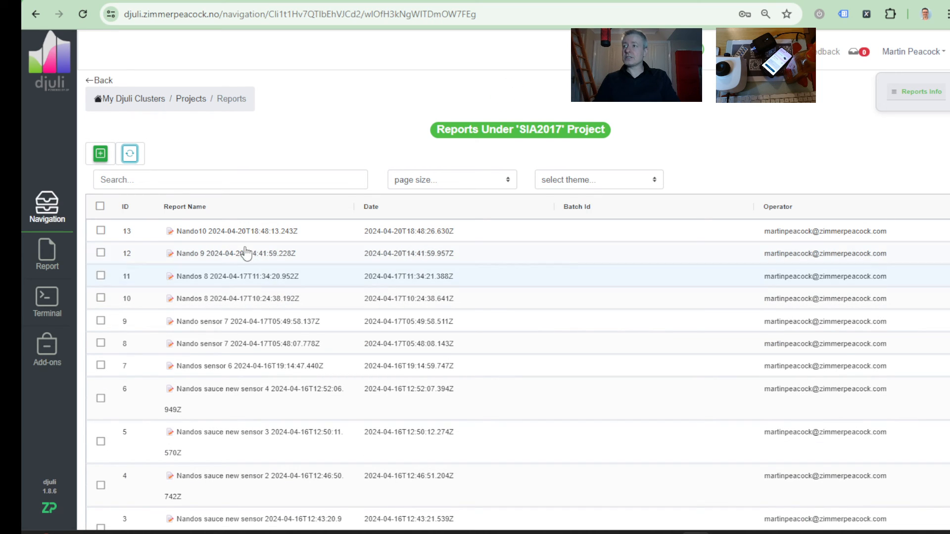
click(236, 231)
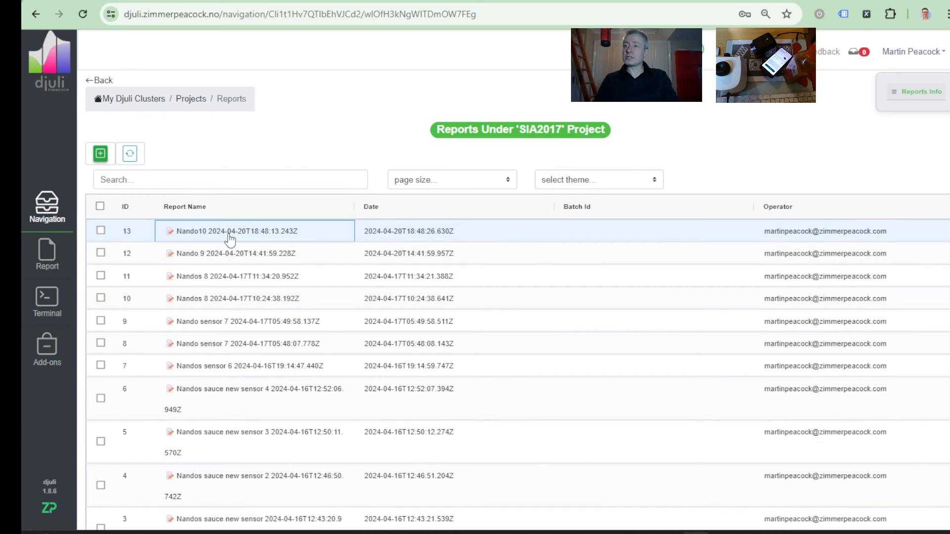
Step: Open the Nando10 report and scroll down to its voltammetry plots and peak features
click(237, 231)
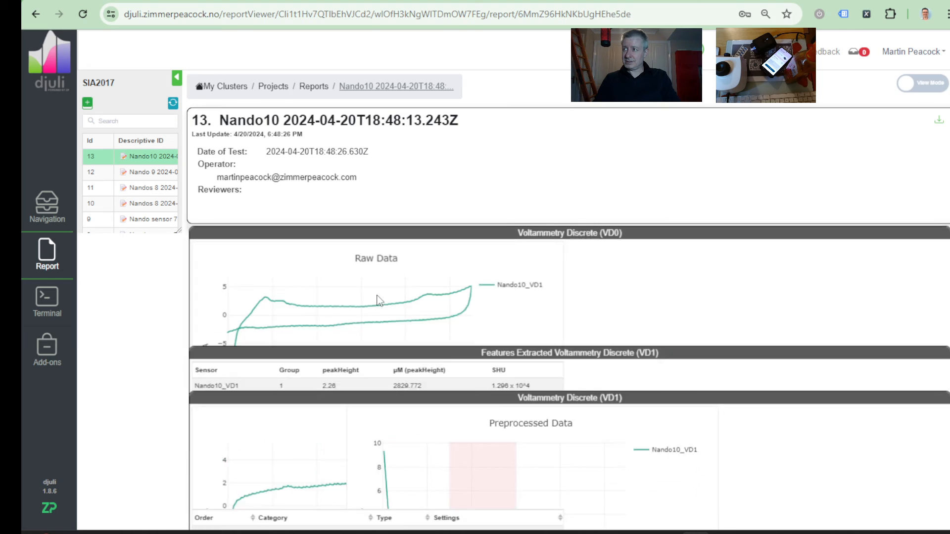
scroll(down, 3)
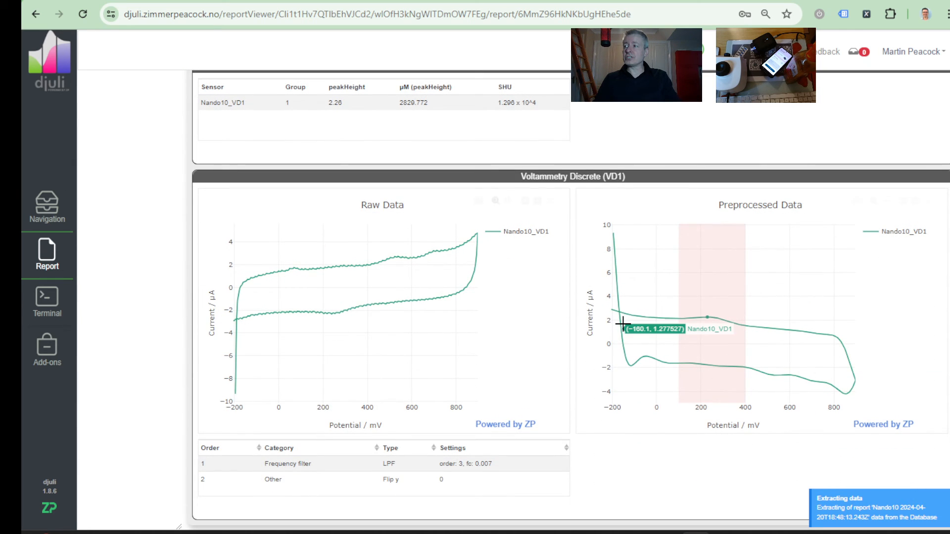
mouse_move(430, 286)
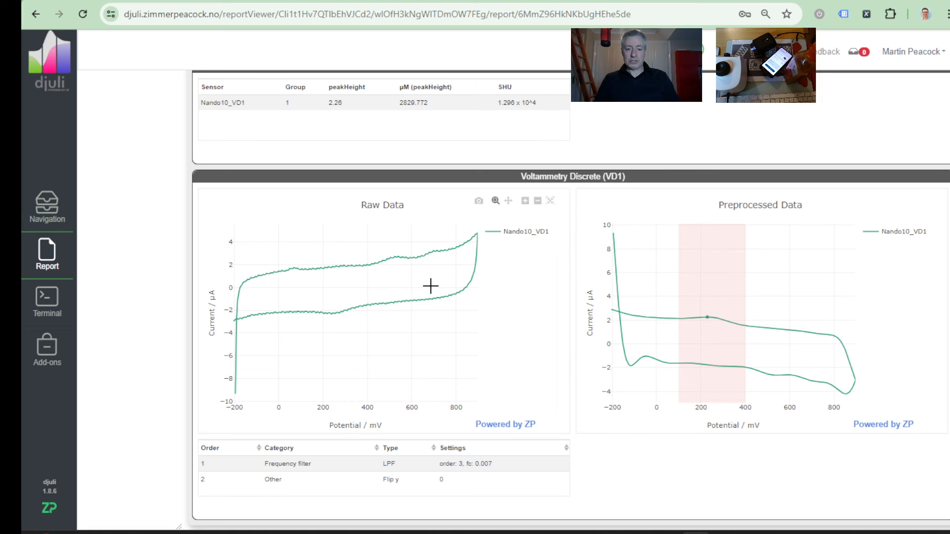
mouse_move(312, 280)
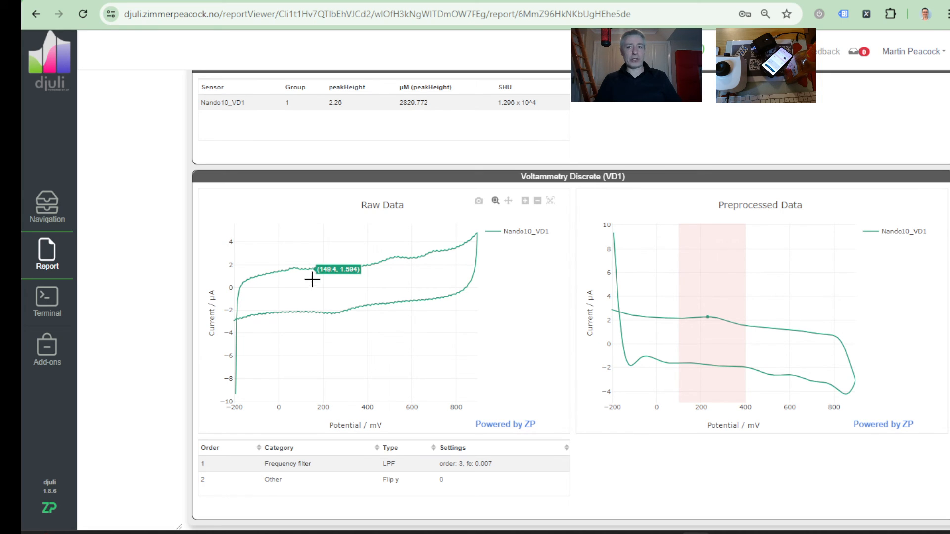